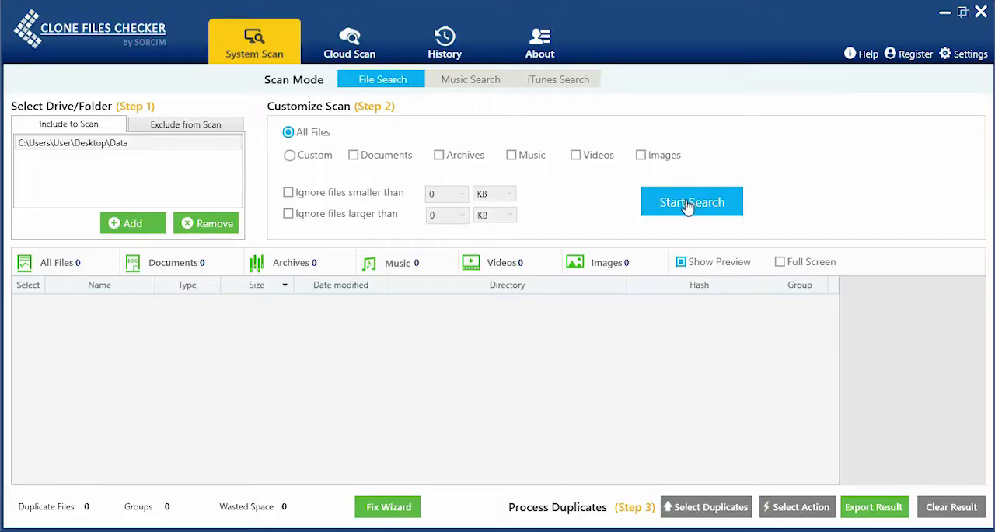
Scan C:\Users\User\Desktop\Data for all file types and dismiss the 30-duplicates summary
click(691, 201)
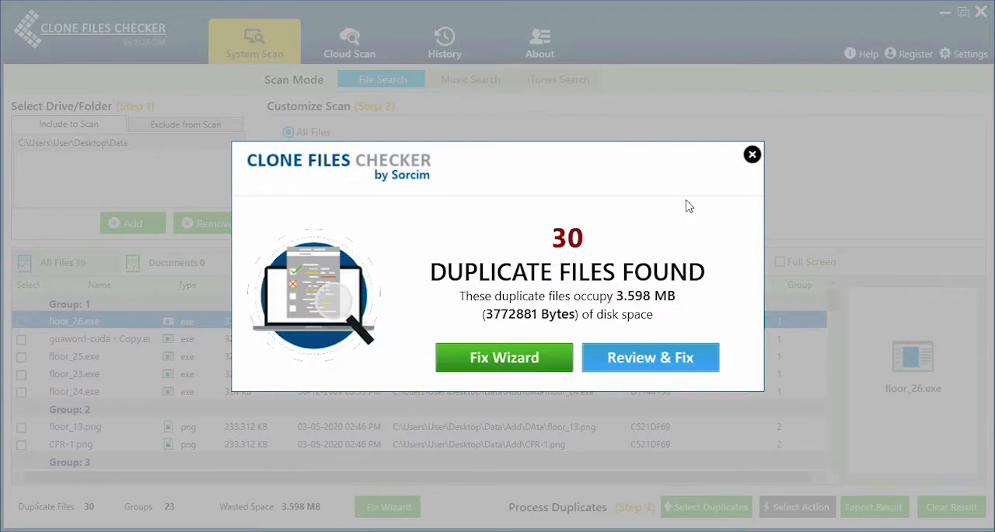
click(752, 154)
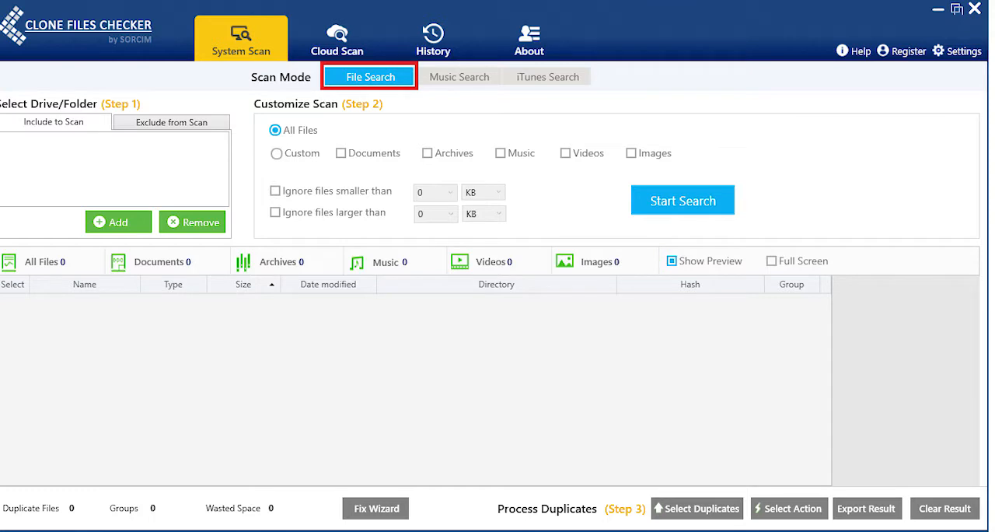
Switch from File Search to the Music Search mode to view its tag options
click(459, 76)
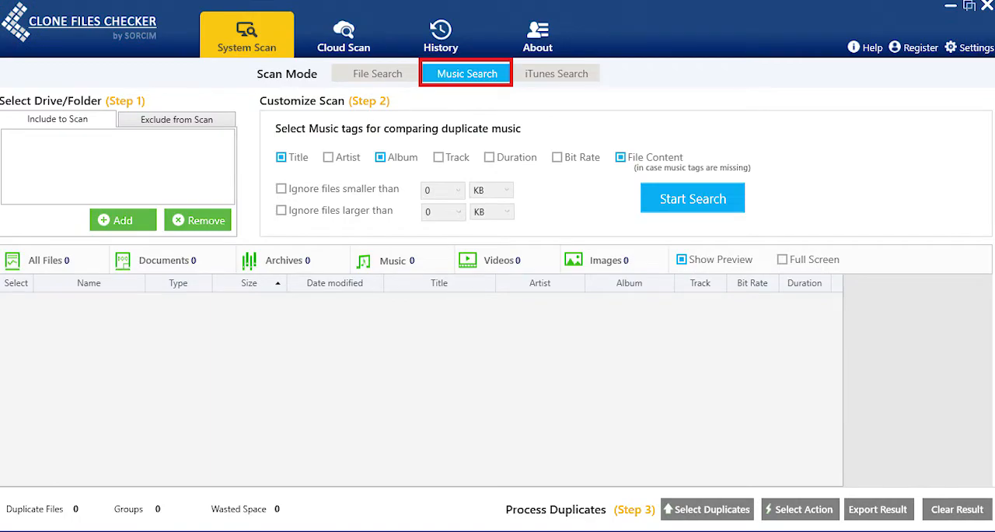
click(379, 74)
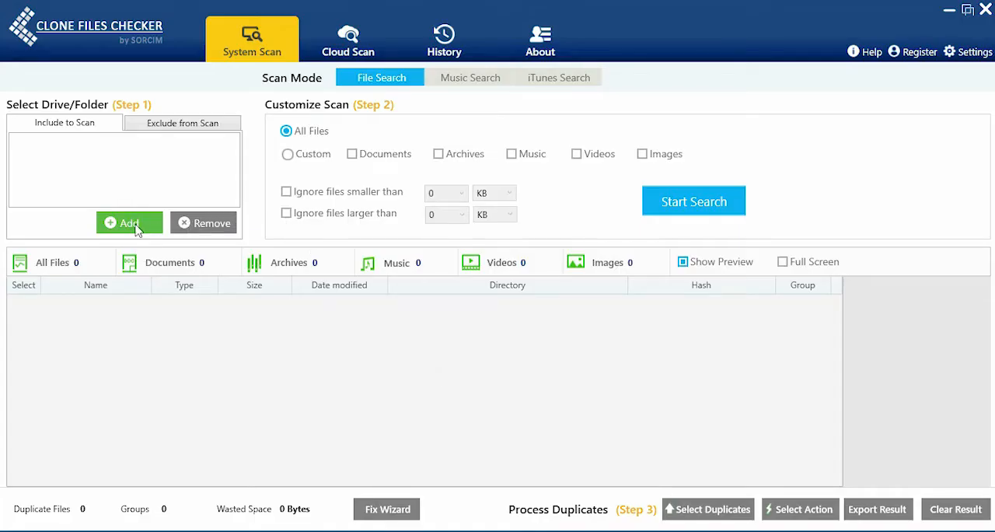
Add F:\Data\Documents and run a Documents-only duplicate search, finding 338 files
click(129, 223)
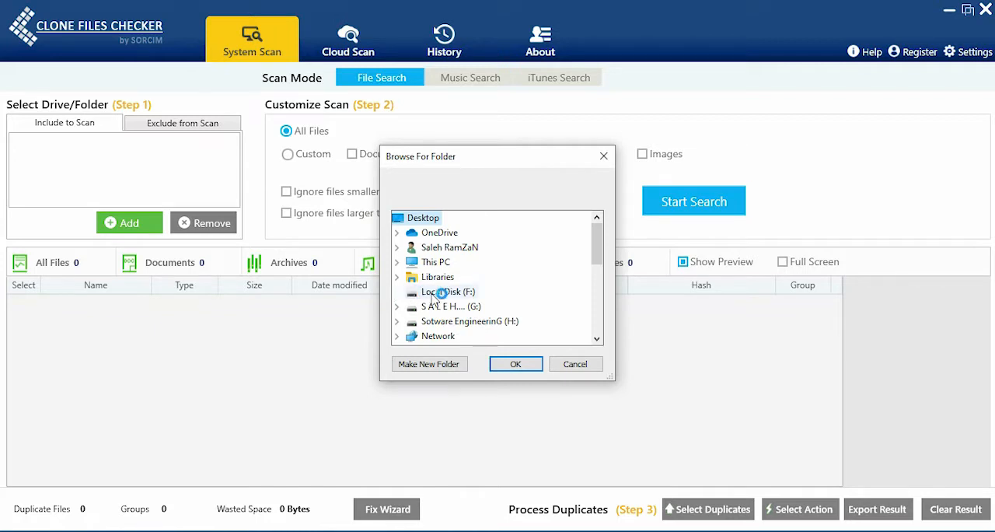
click(515, 363)
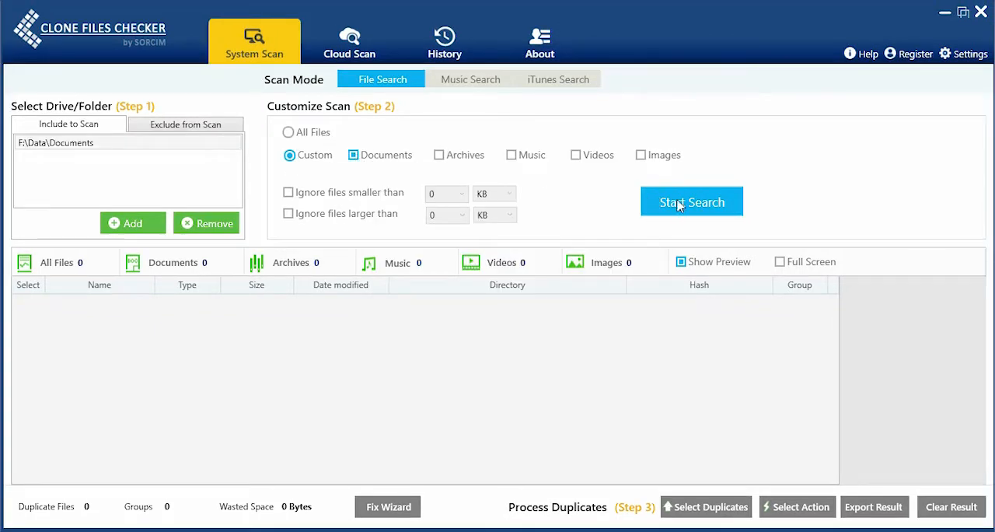
click(690, 201)
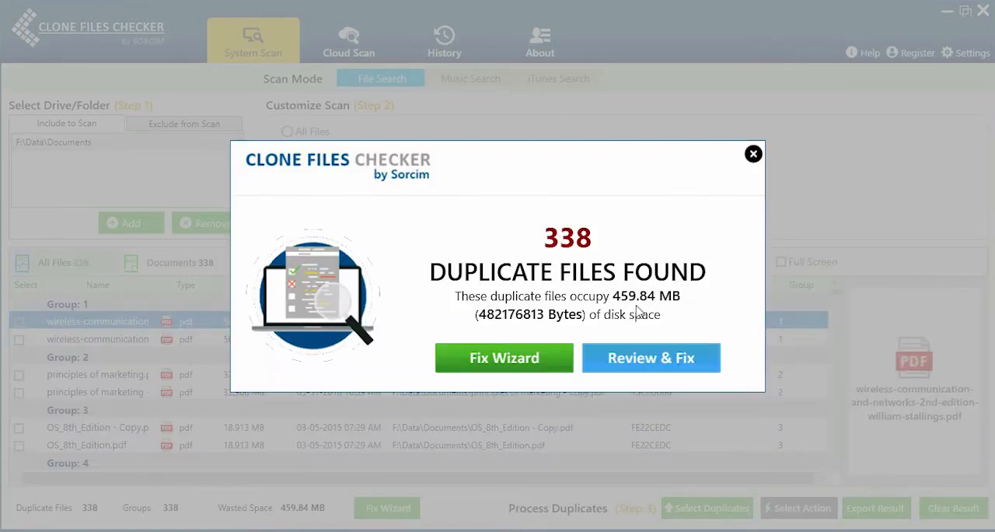
mouse_move(541, 371)
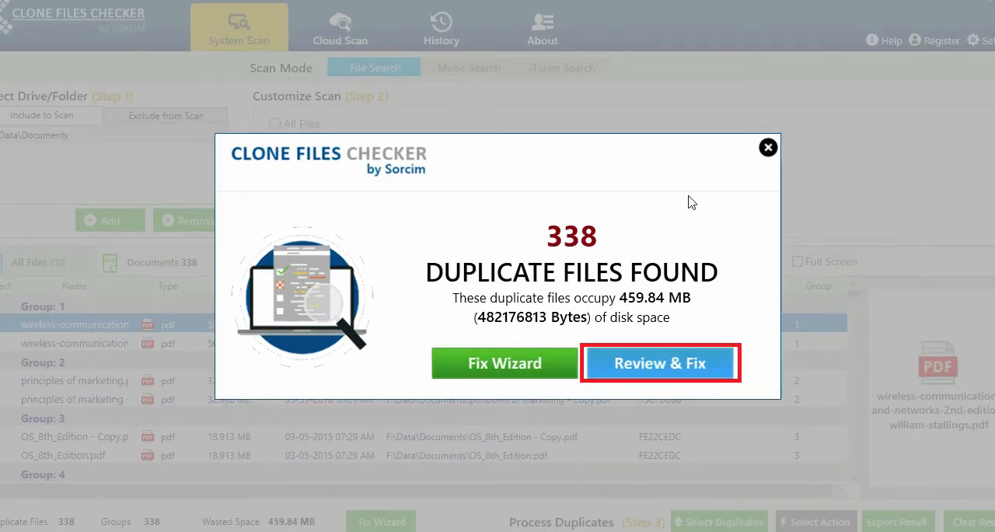
Choose Review & Fix on the 338 Duplicate Files Found popup
click(768, 147)
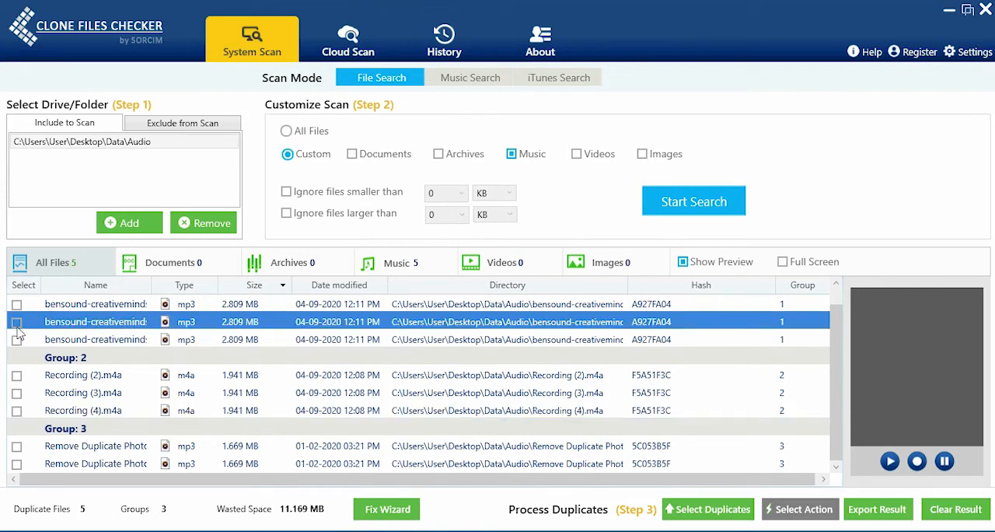
Tick the Select checkbox of a duplicate file to mark it for removal
click(17, 322)
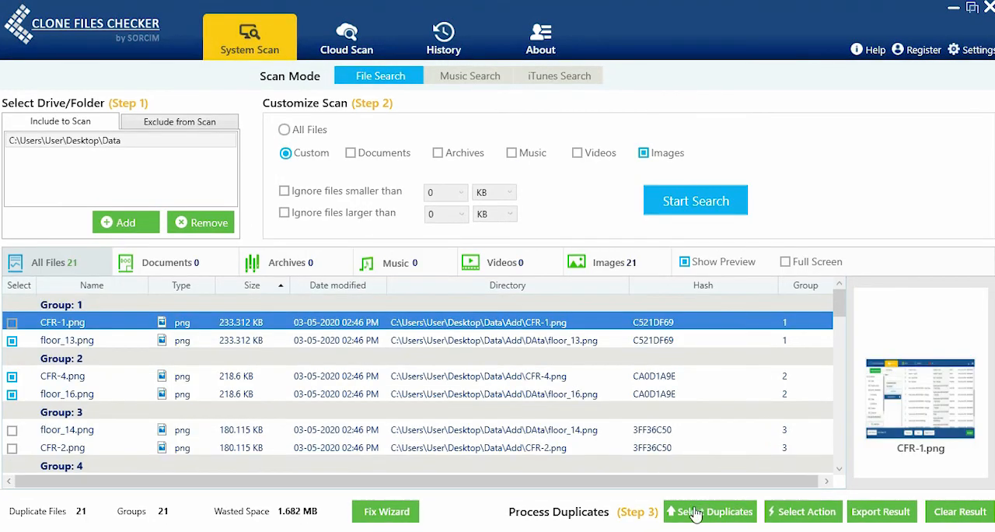
Auto-select duplicates with a retain rule, then open the Permanent Delete / Move to Folder choice
click(716, 511)
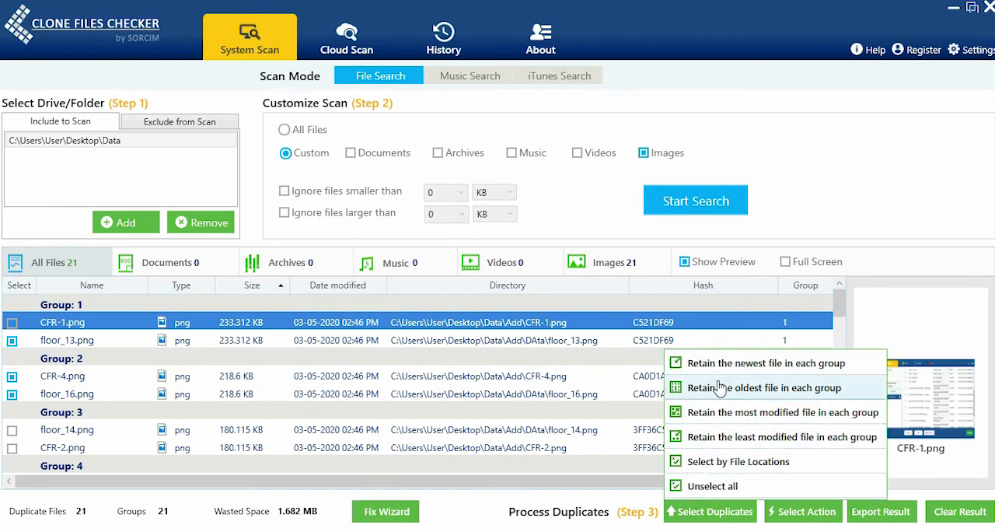
mouse_move(723, 412)
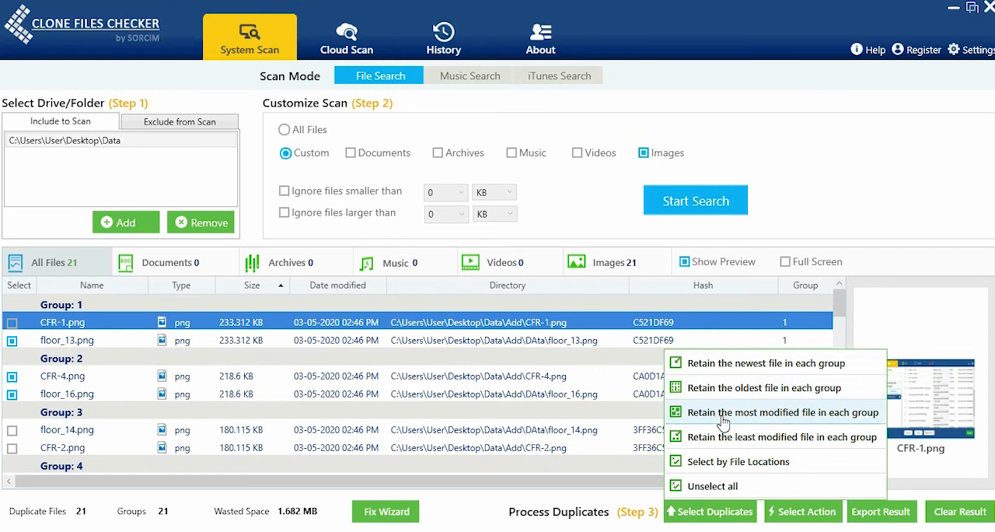
mouse_move(722, 461)
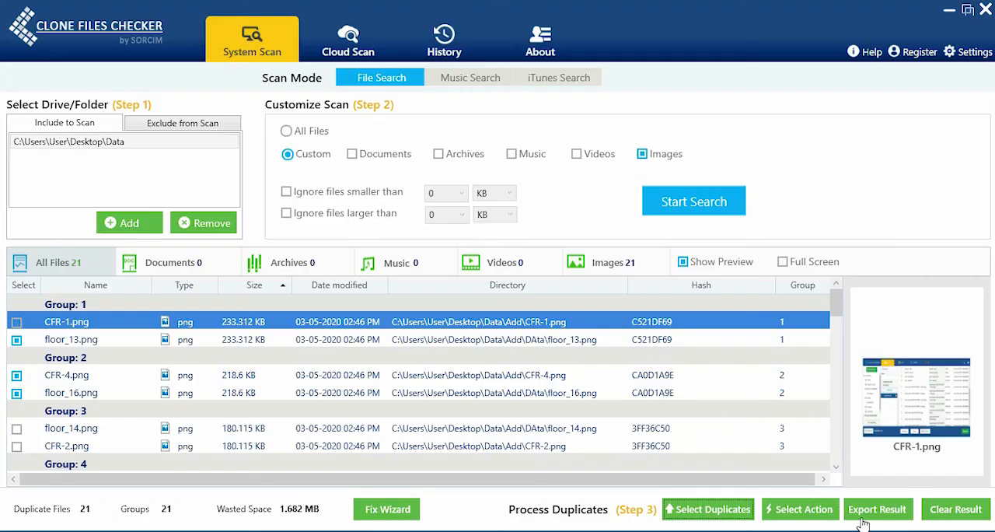
click(800, 508)
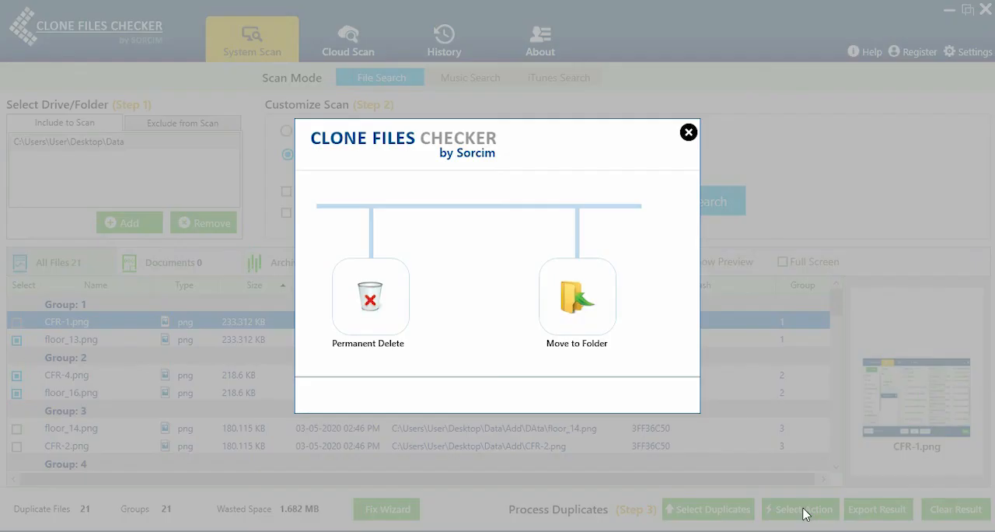